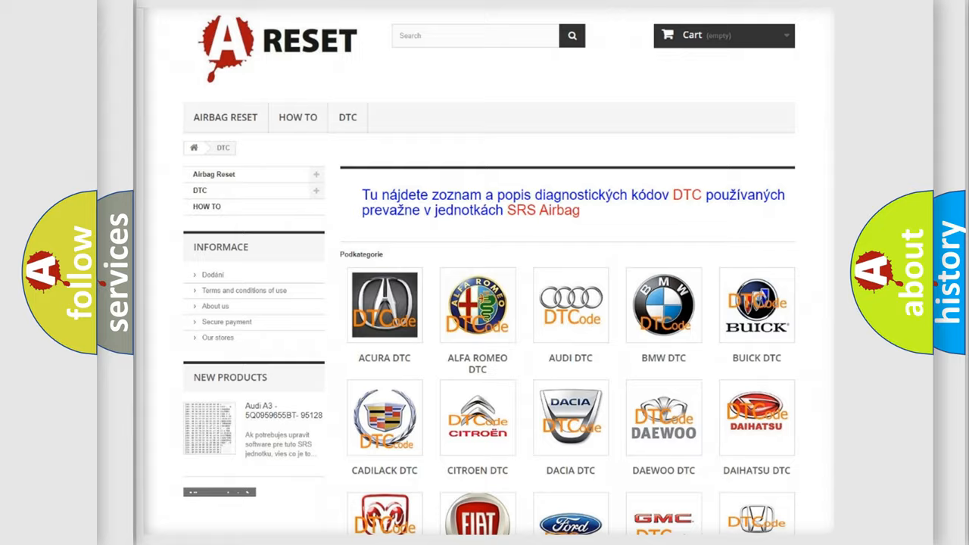
Choose INFINITI from the DTC car-brand grid to show its trouble-code list.
scroll(down, 3)
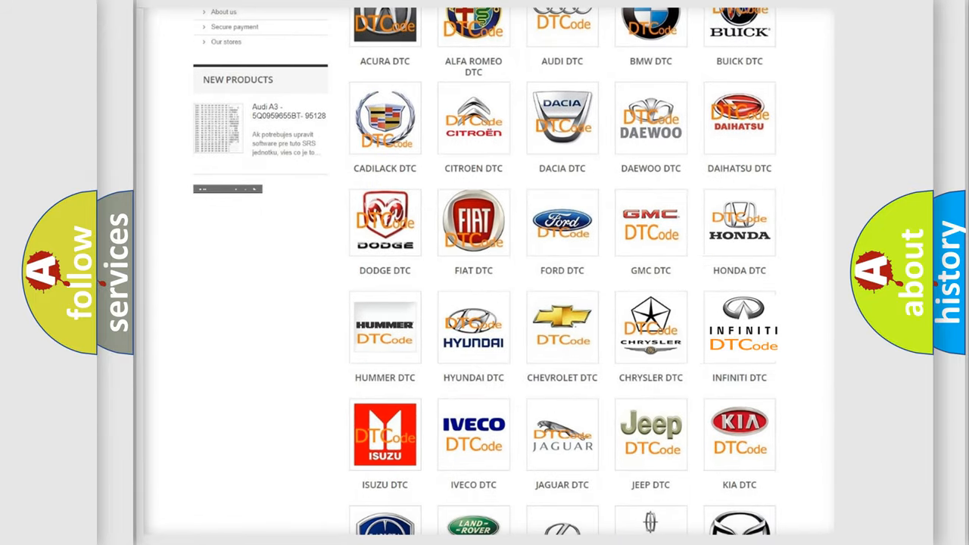
click(739, 326)
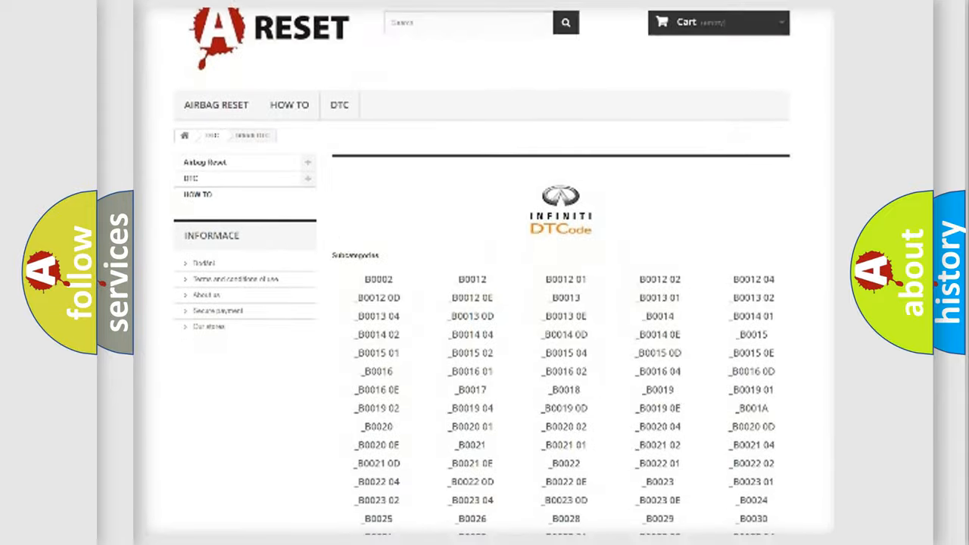
scroll(down, 3)
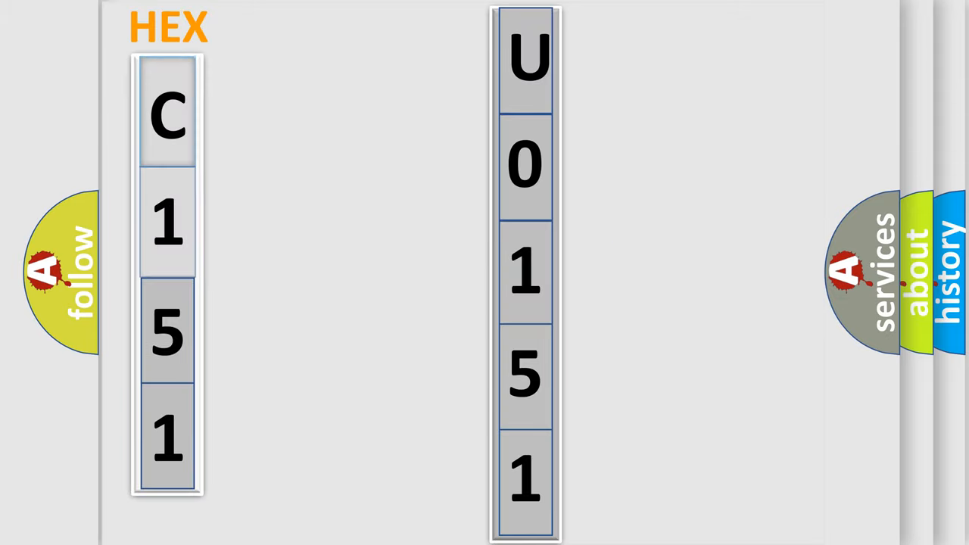
Run the animation that converts hex digits C151 into the code U0151.
click(166, 113)
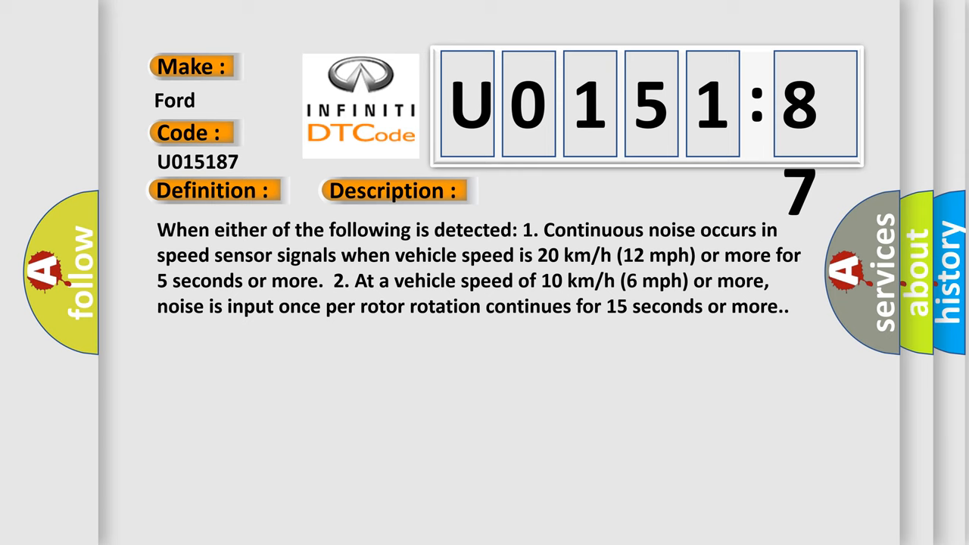
Advance through the U015187 slides: Make, Code, Definition, Description and Cause.
click(558, 191)
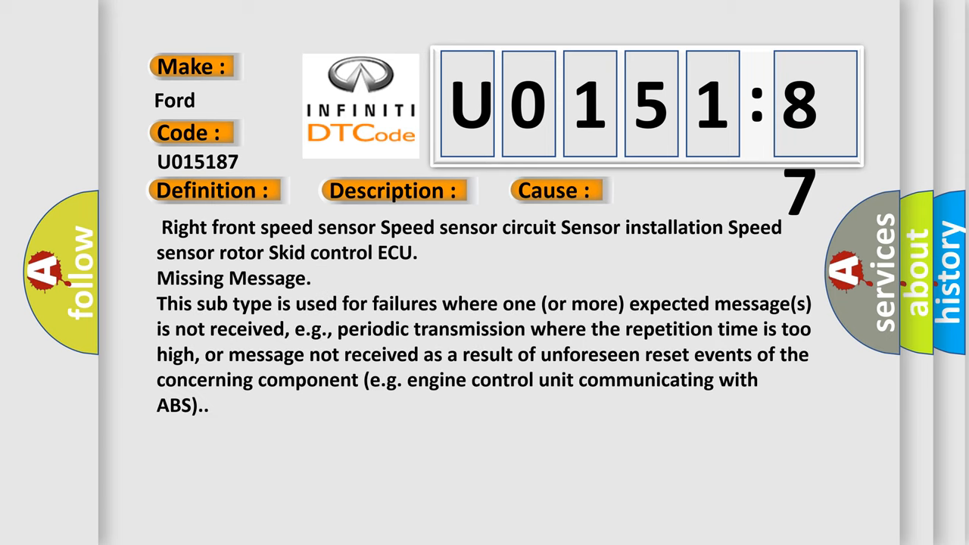